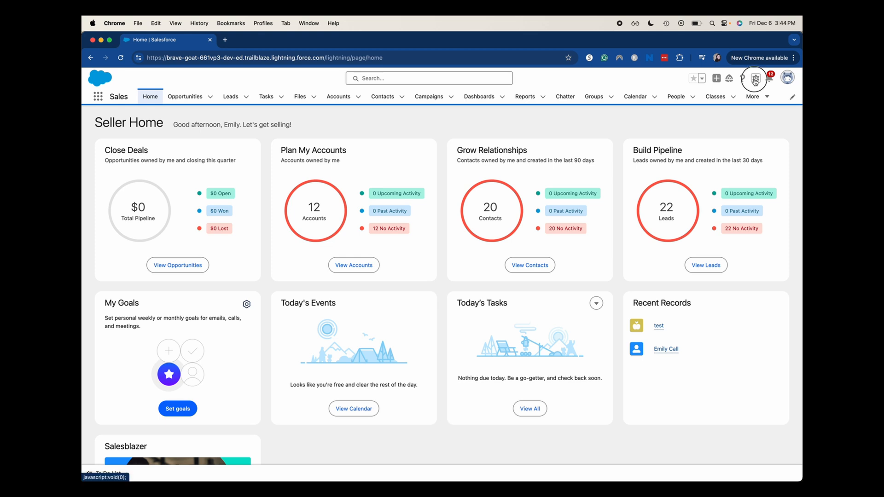
Step: Open the Class object's Fields & Relationships list through Setup's Object Manager
left_click(754, 78)
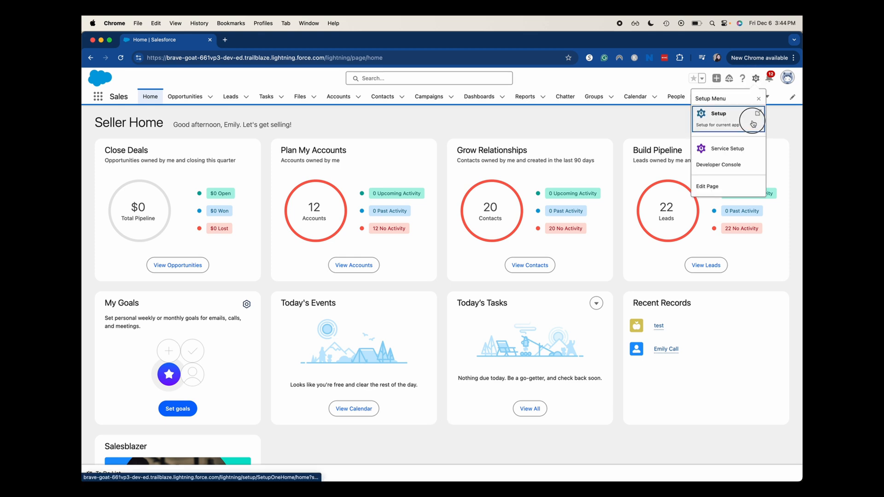
left_click(718, 113)
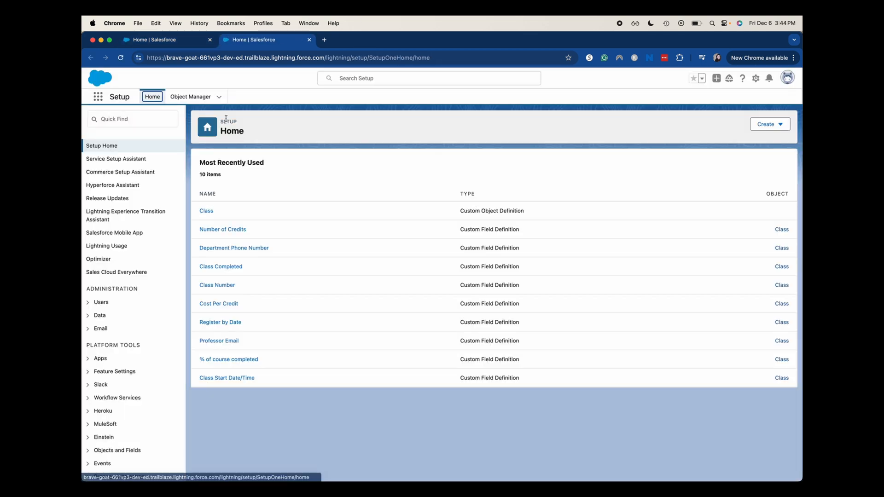
left_click(190, 96)
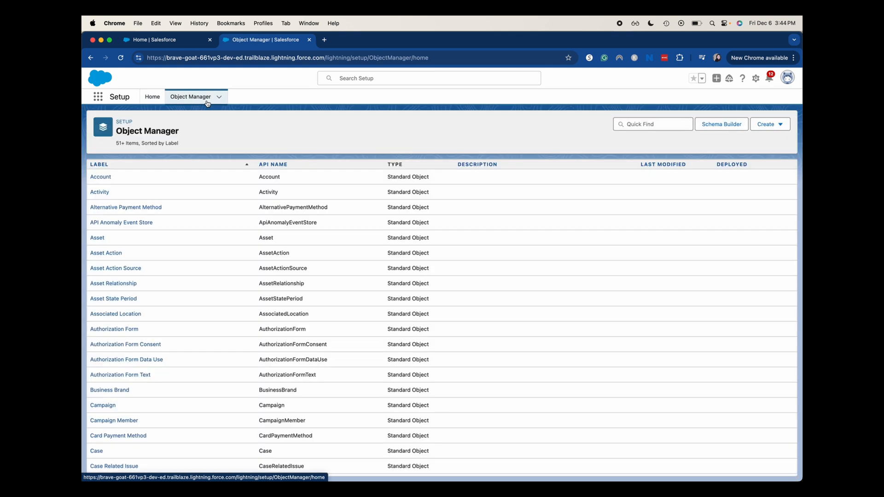
left_click(652, 124)
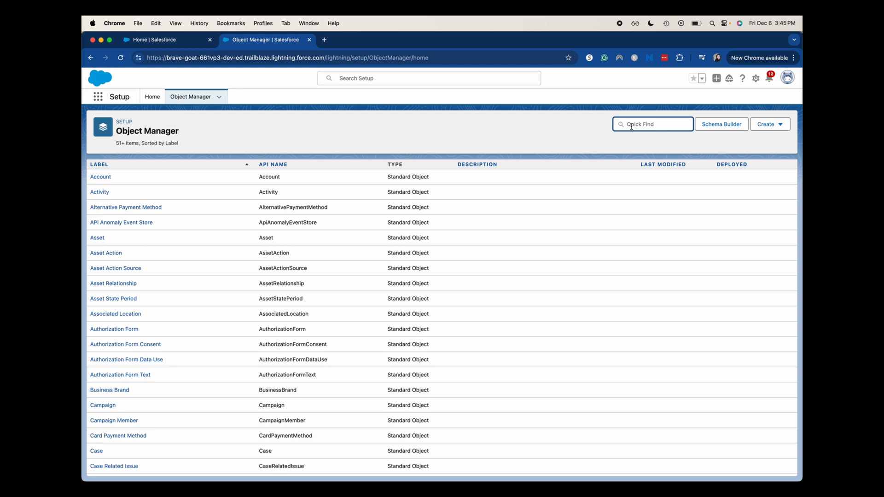
type("class")
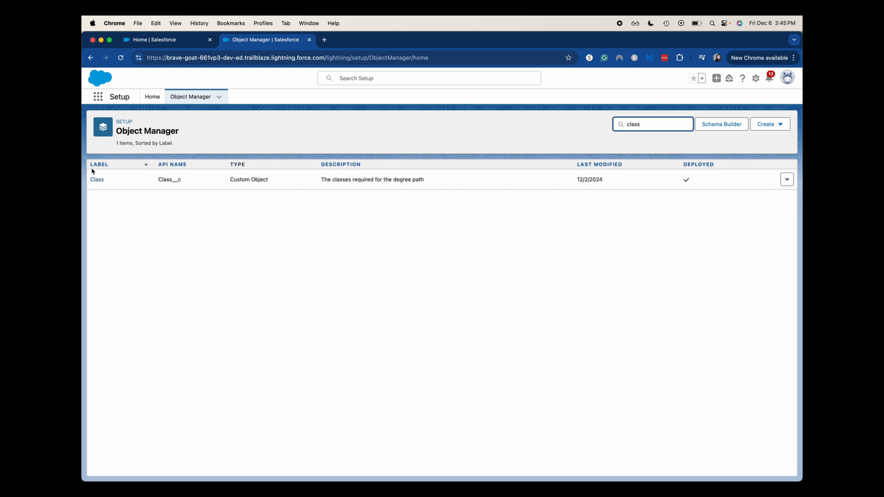
left_click(96, 180)
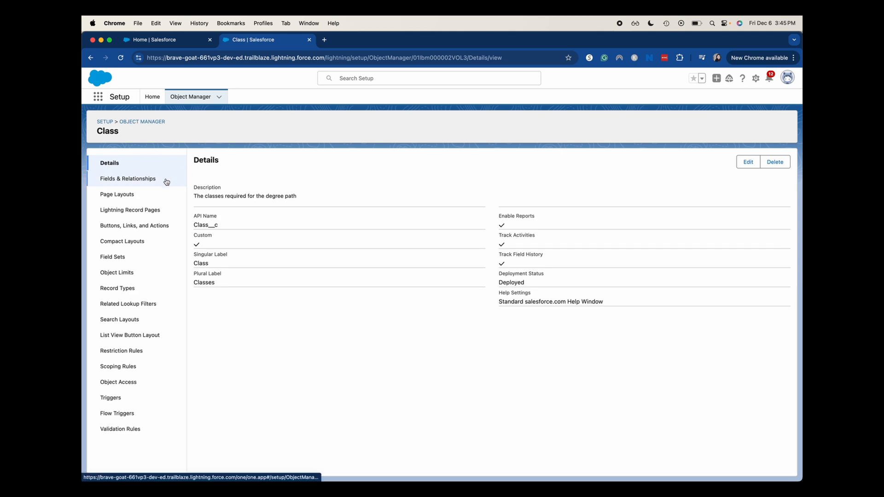
left_click(127, 179)
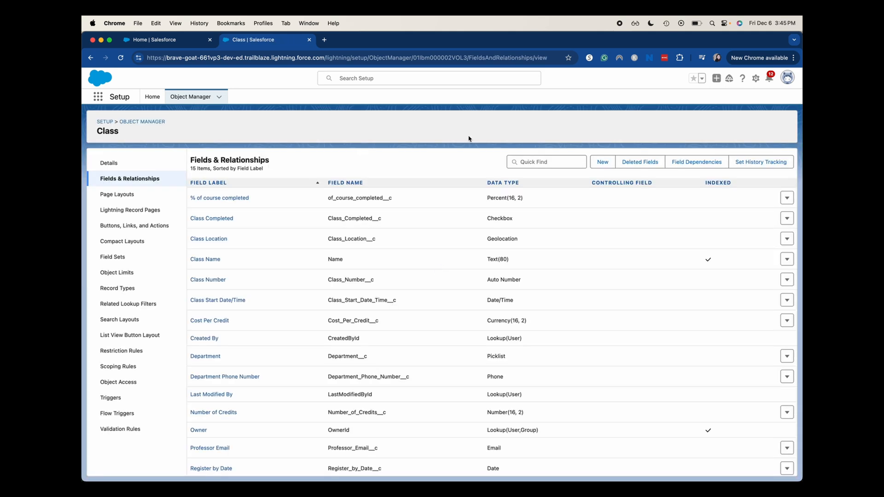
Step: Start a new Class field with Picklist (Multi-Select) as the data type
left_click(602, 161)
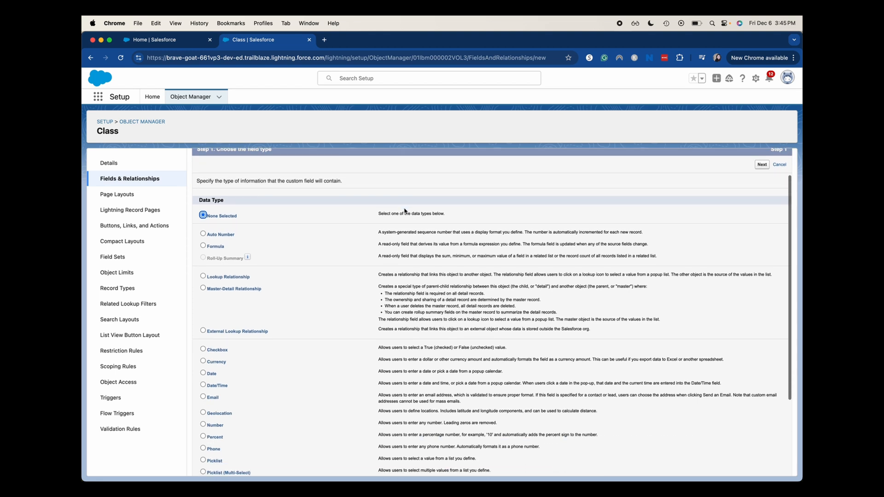
scroll("down", 3)
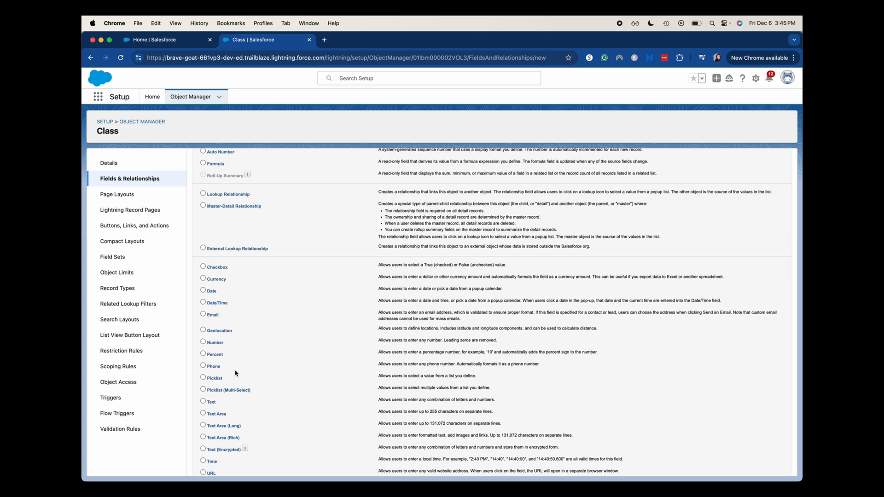
left_click(203, 390)
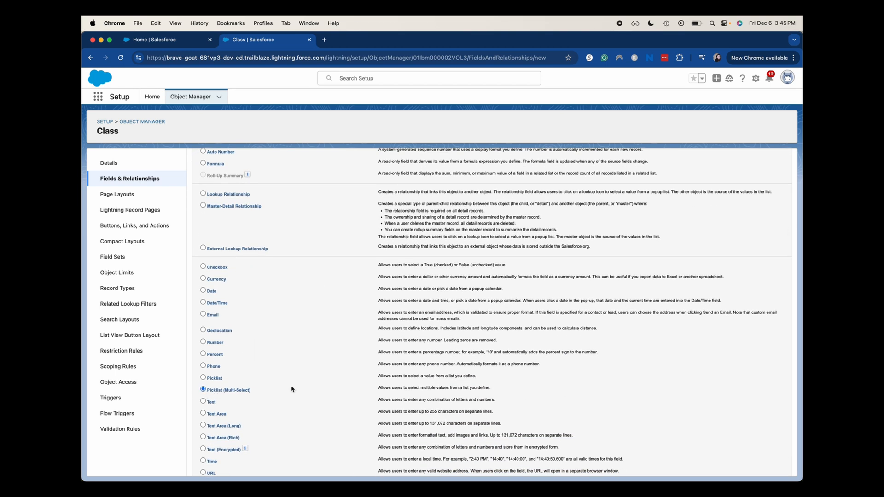
scroll("up", 3)
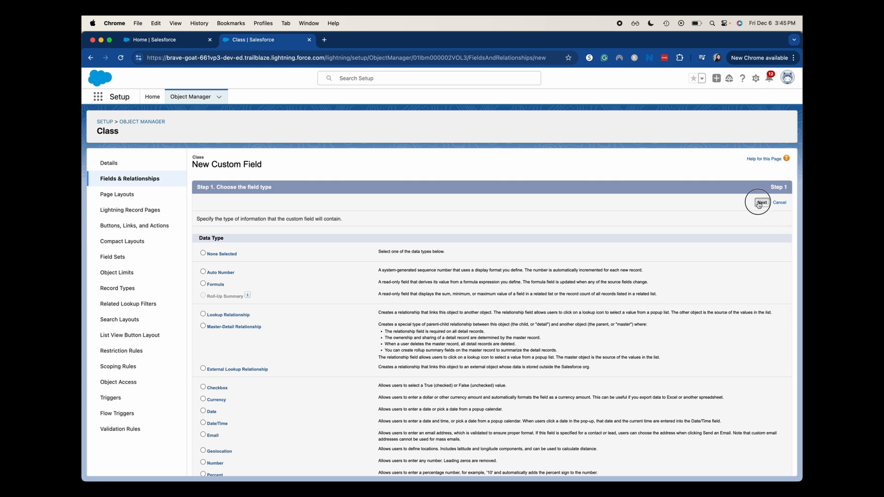
left_click(761, 203)
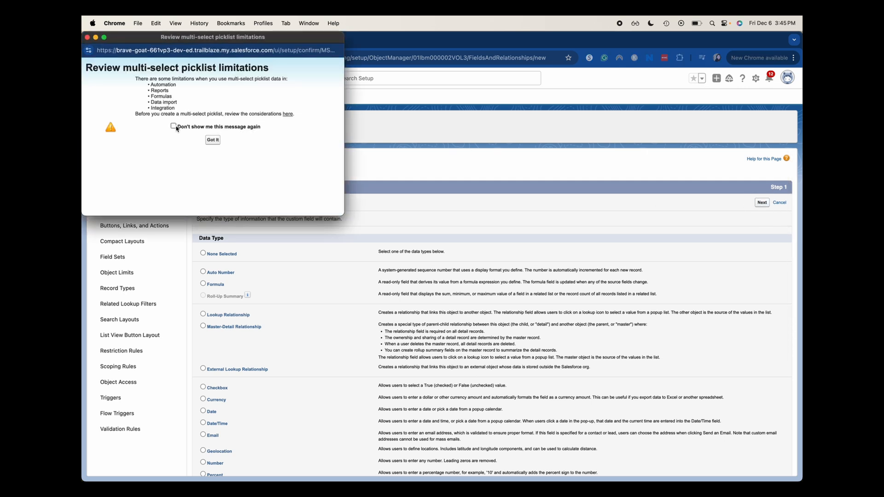
Step: Acknowledge the multi-select picklist limitations notice
left_click(174, 127)
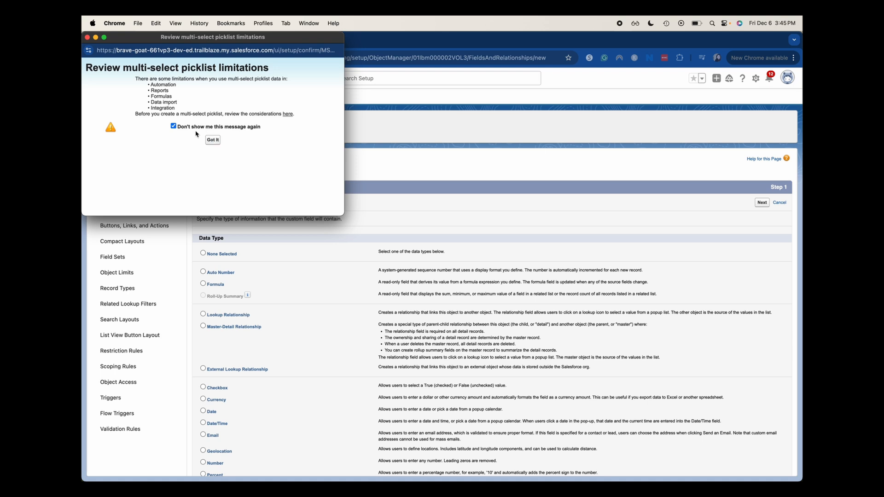
left_click(173, 126)
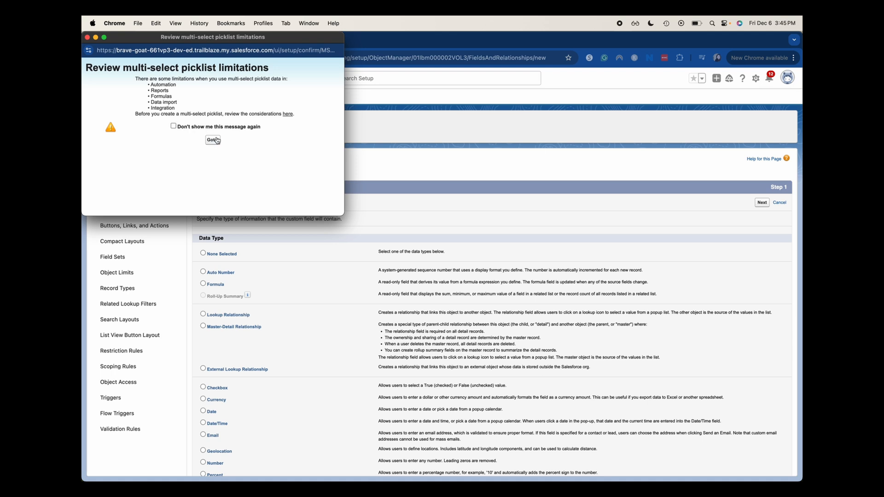
left_click(213, 140)
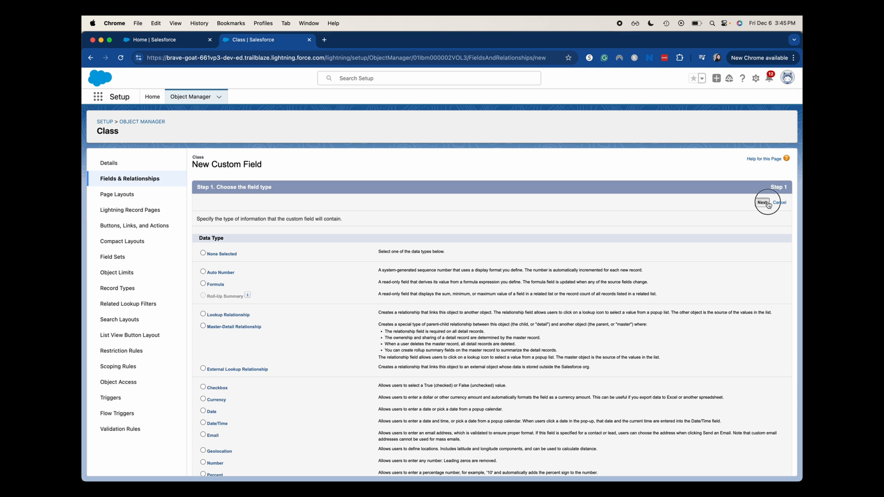
Step: Reach the field details step and enter 'Multiple Departments' as the field label
left_click(763, 202)
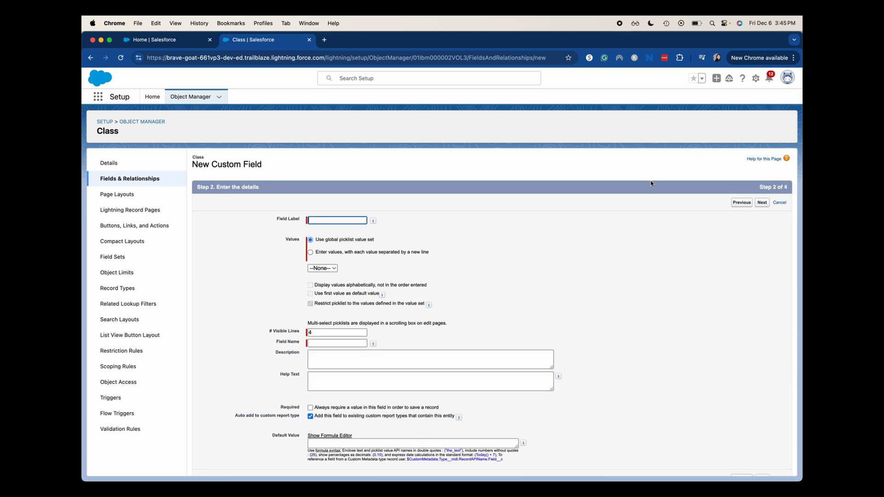
type("M")
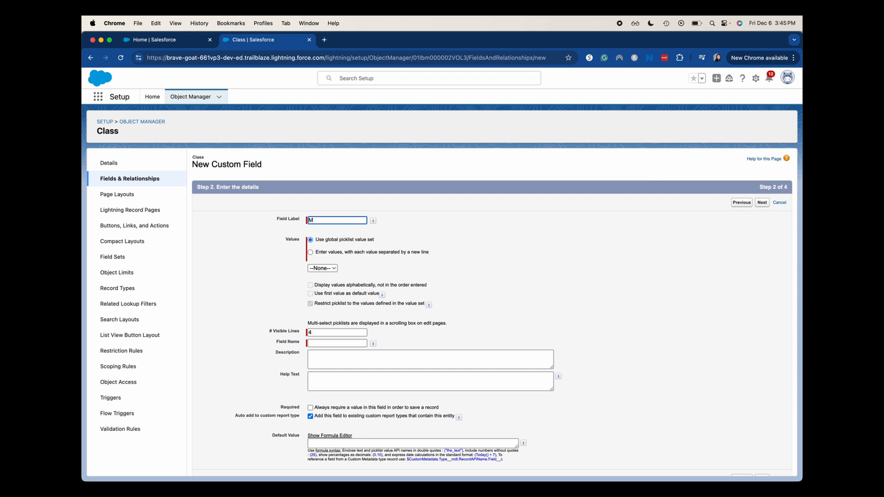
type("ultiple D")
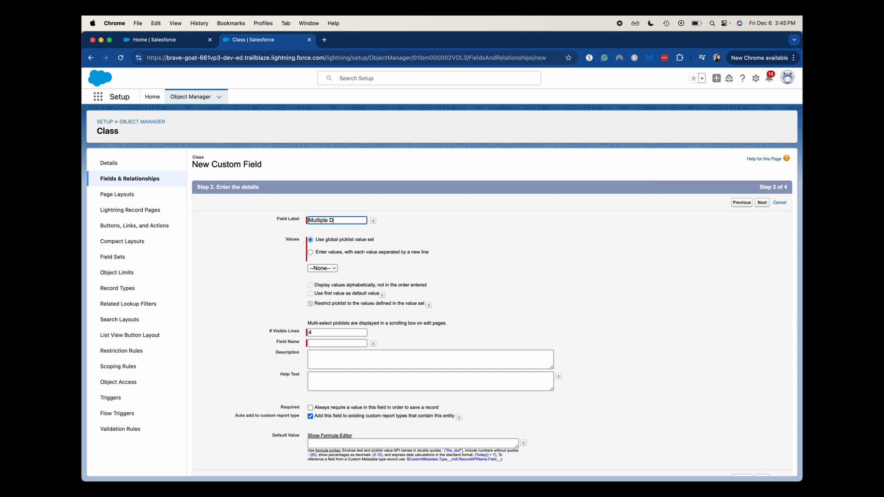
type("eparte")
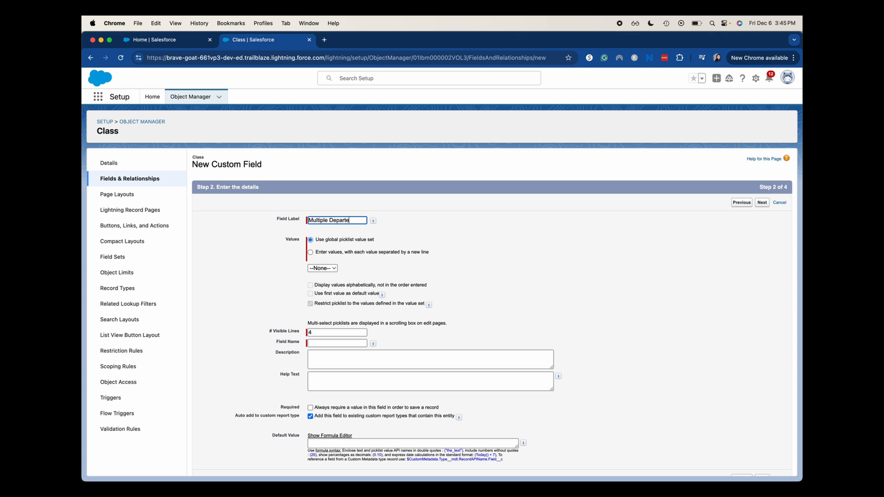
type("ments")
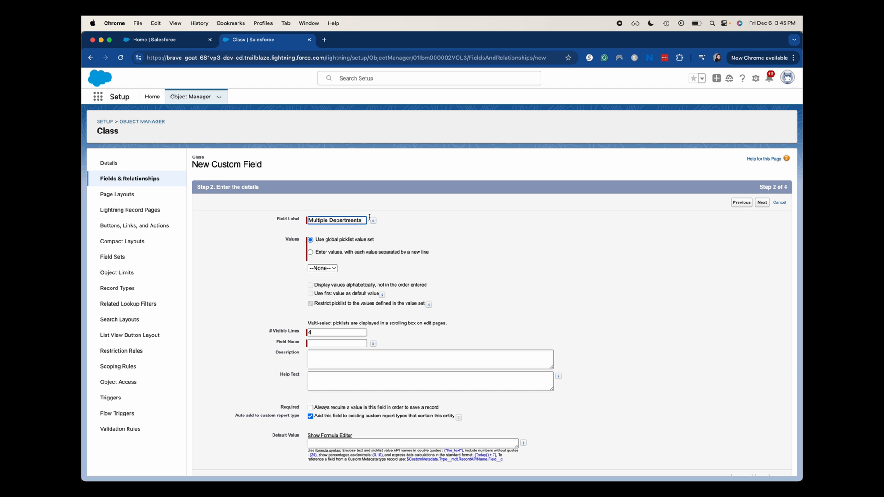
mouse_move(363, 236)
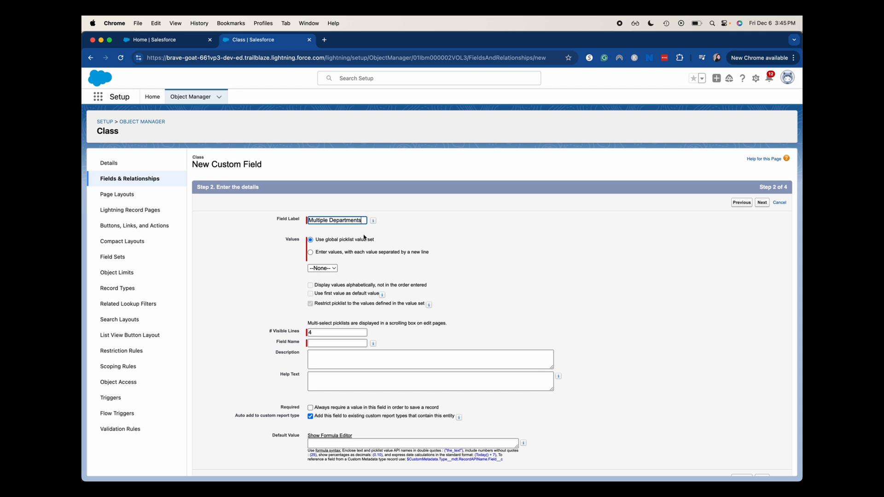
mouse_move(358, 252)
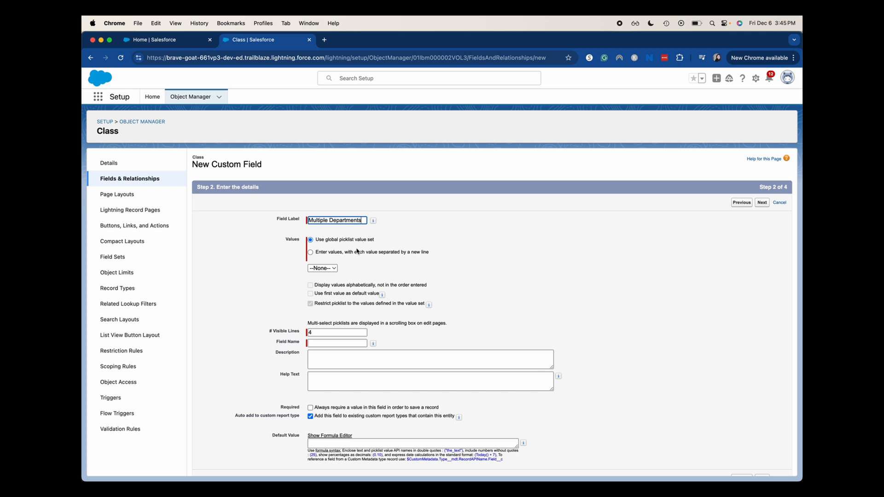
Step: Enter picklist values Agriculture, Physical Education, Hard Sciences, Social Sciences and Business
left_click(310, 251)
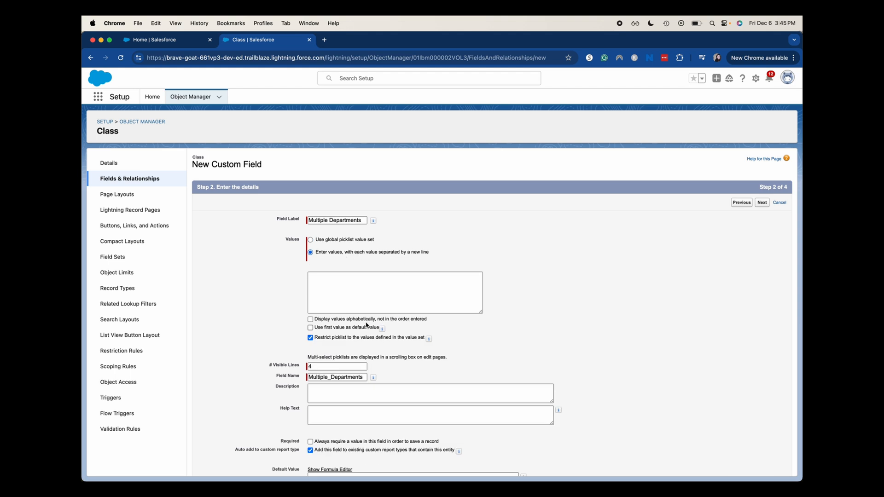
left_click(395, 291)
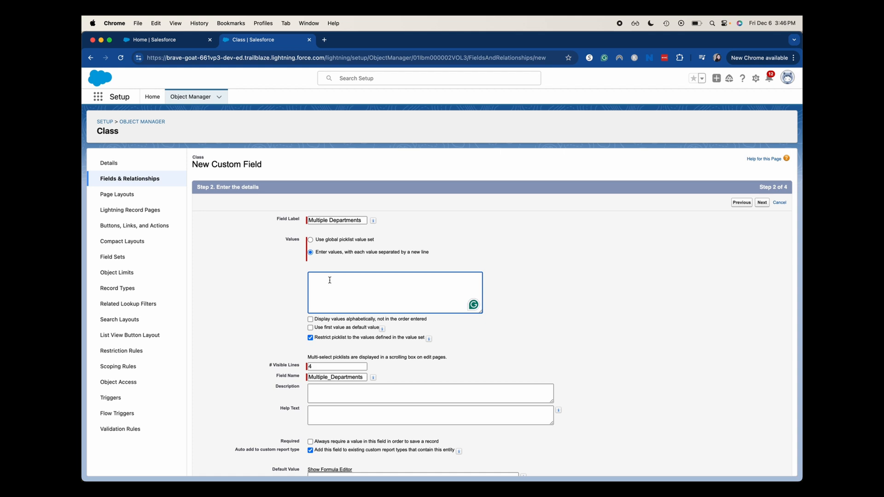
type("Ad")
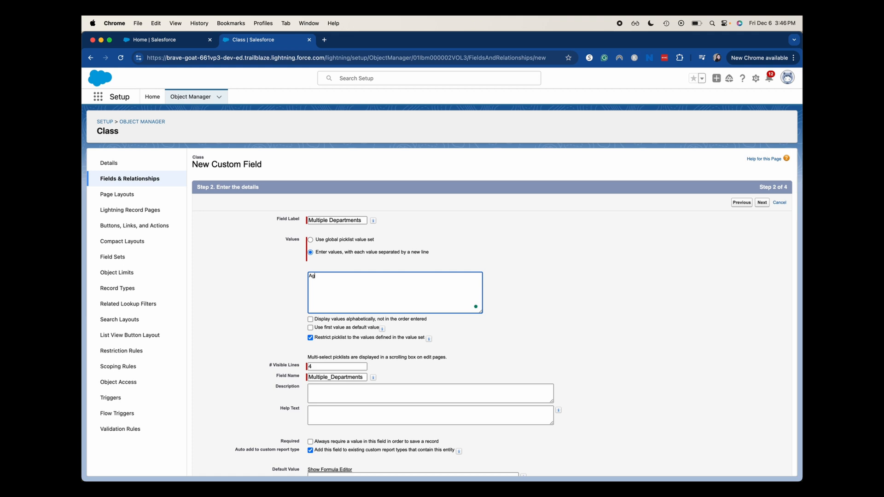
type("riculture")
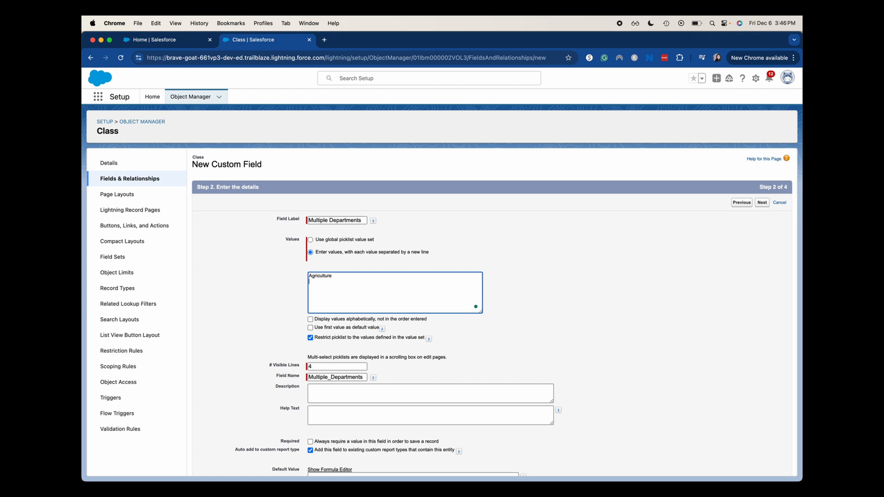
type("Phycial")
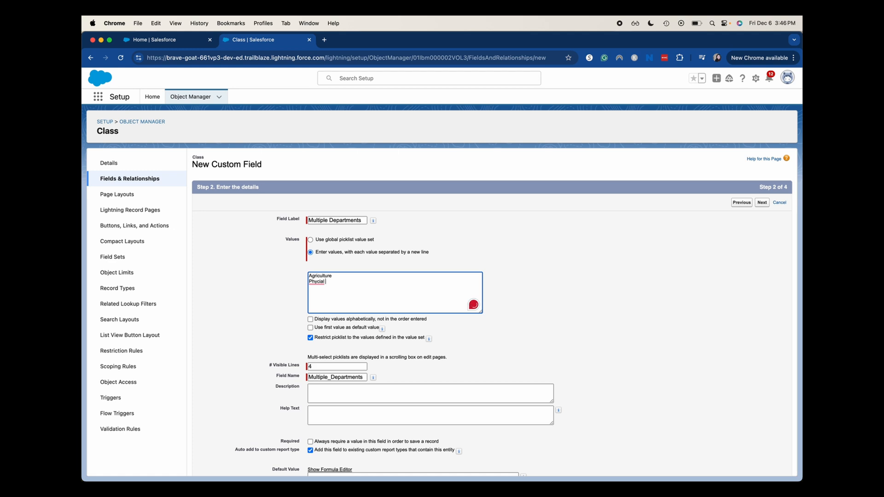
type("Edu")
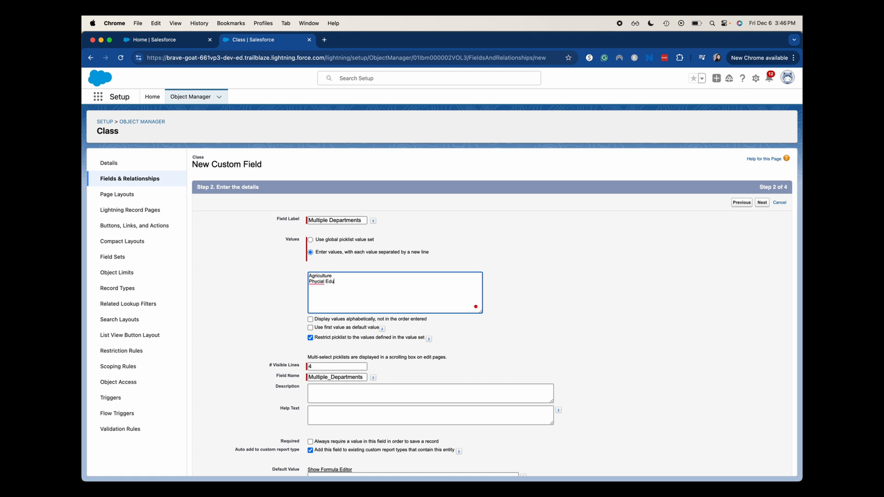
type("Education")
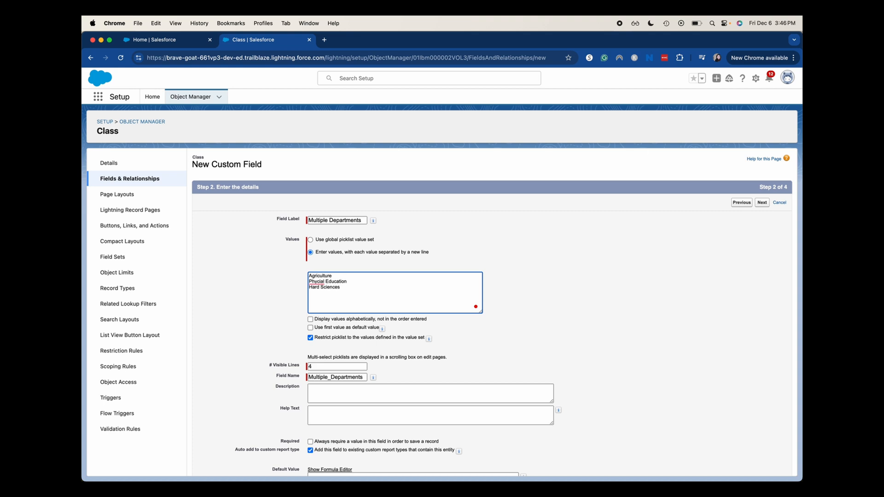
type("Scie")
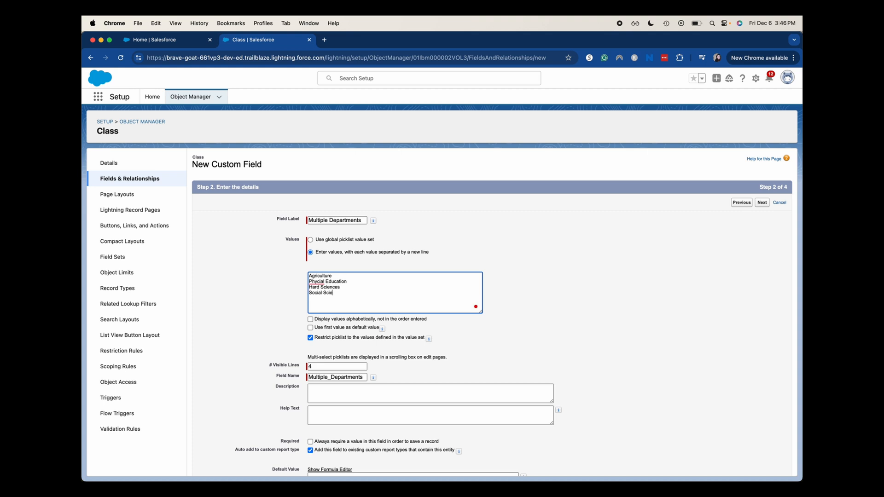
type("nces")
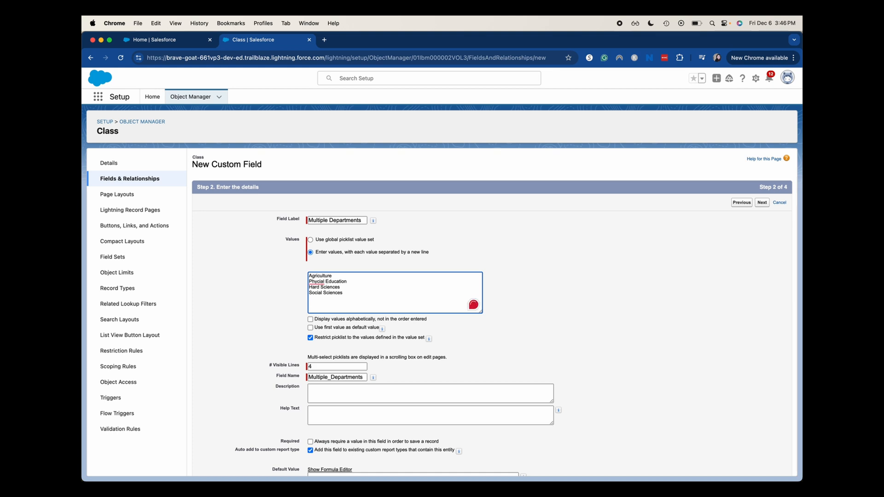
type("Business")
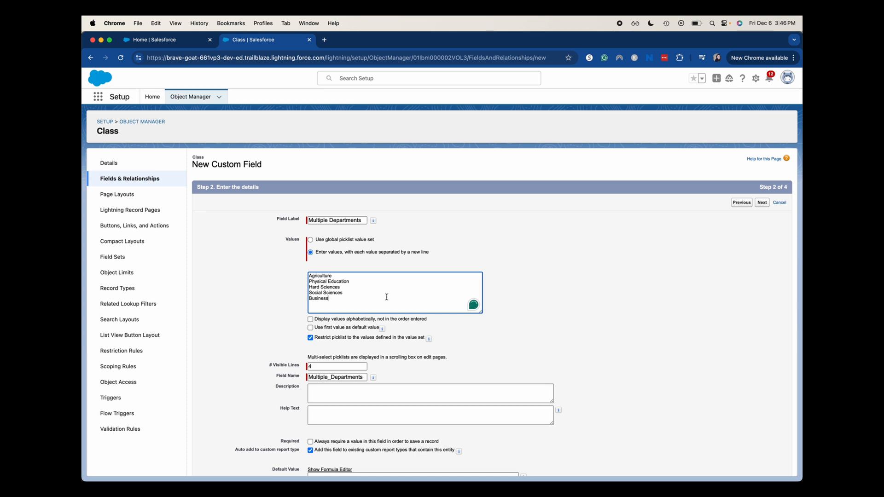
Step: Display the values alphabetically and continue to field-level security
left_click(310, 319)
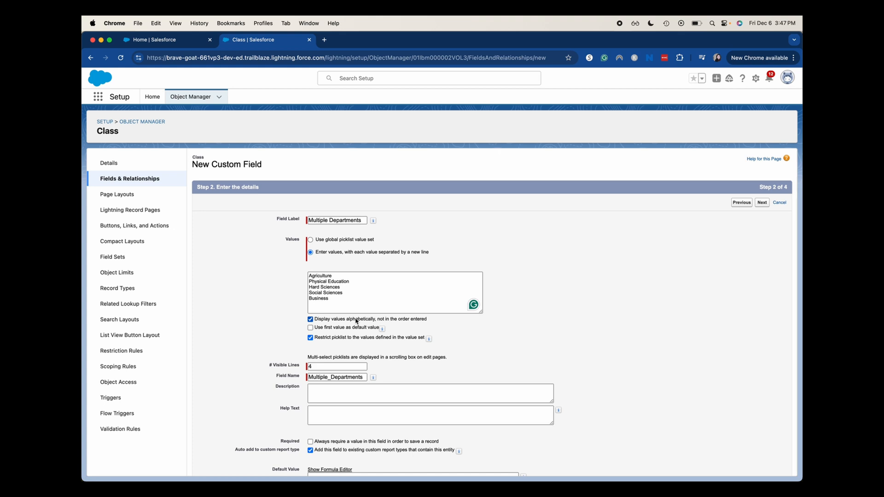
scroll("down", 3)
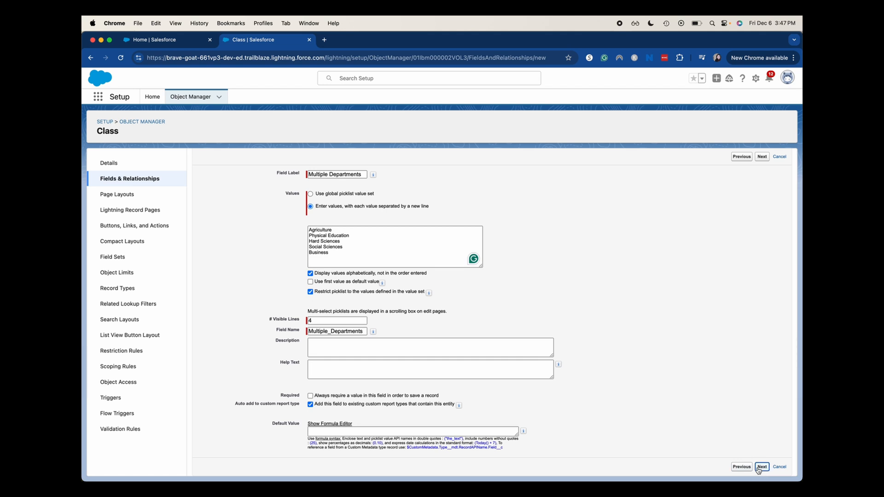
left_click(762, 467)
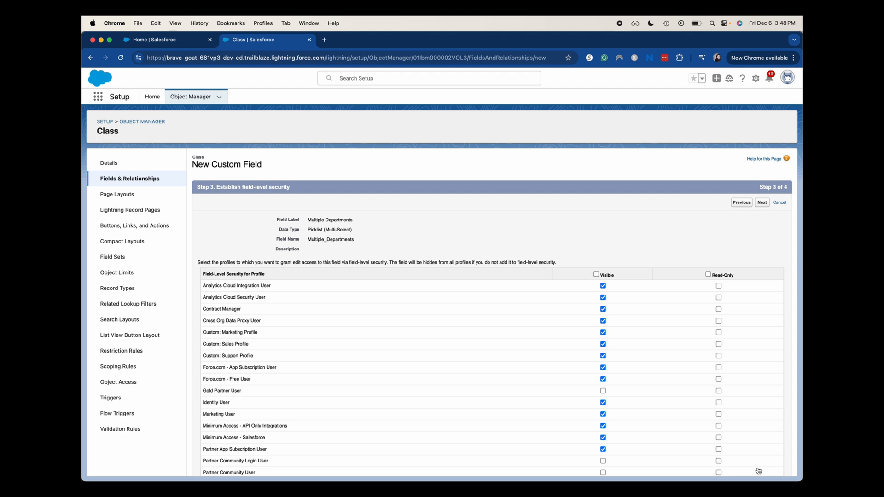
mouse_move(763, 159)
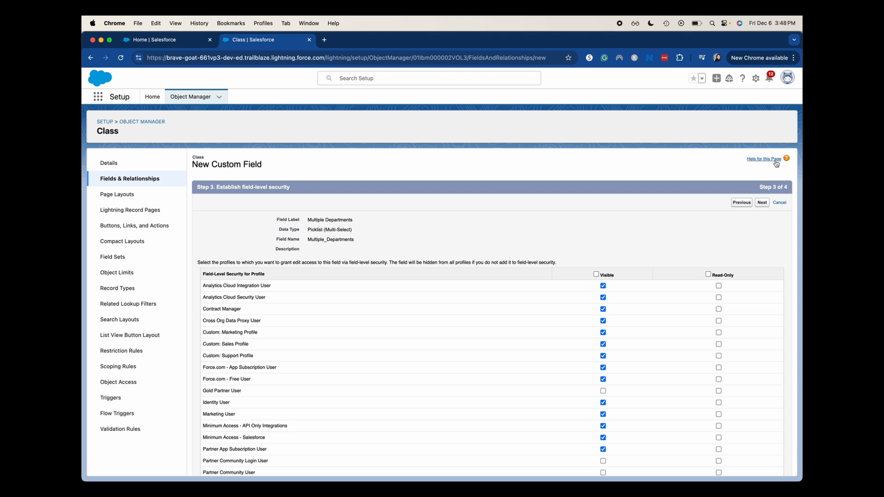
Step: Keep the field on Class Layout and save Multiple Departments
left_click(762, 203)
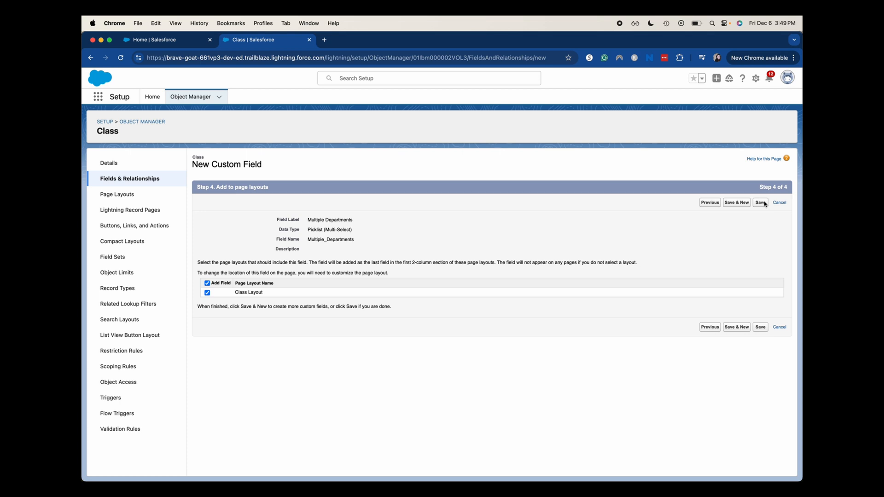
left_click(760, 202)
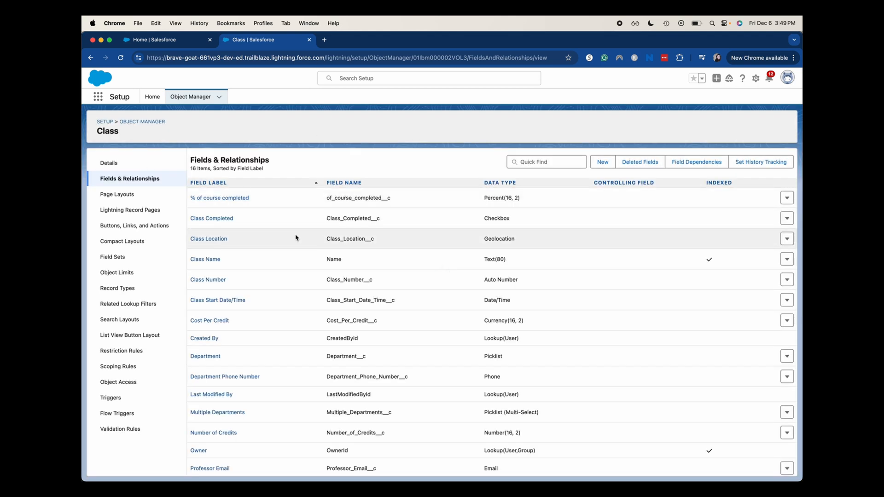
mouse_move(299, 234)
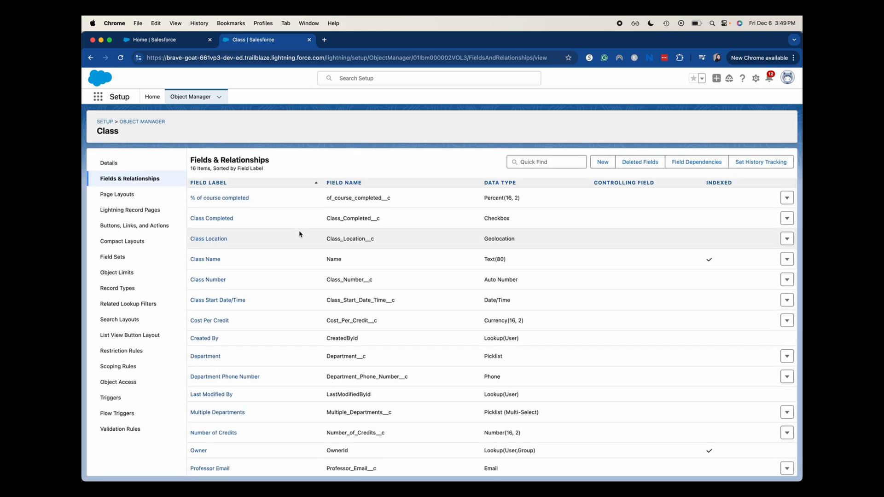
Step: Find Classes via the App Launcher and open the 'test' record
left_click(164, 39)
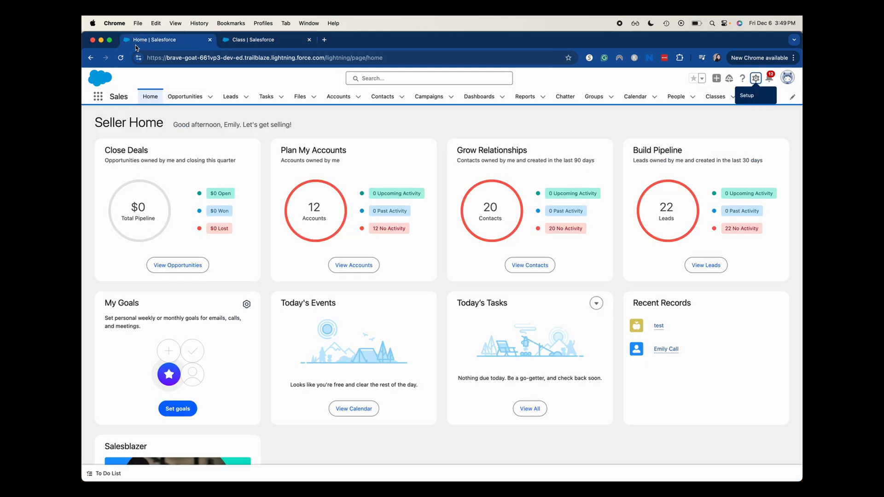
left_click(120, 58)
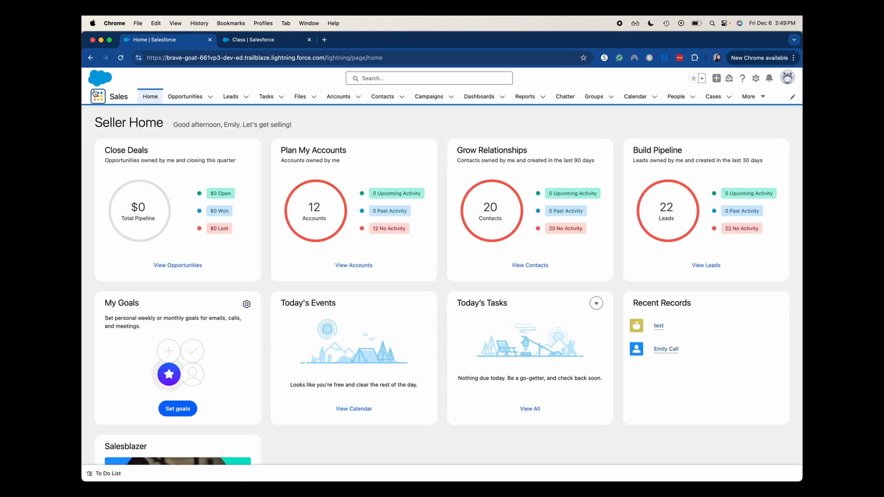
left_click(97, 96)
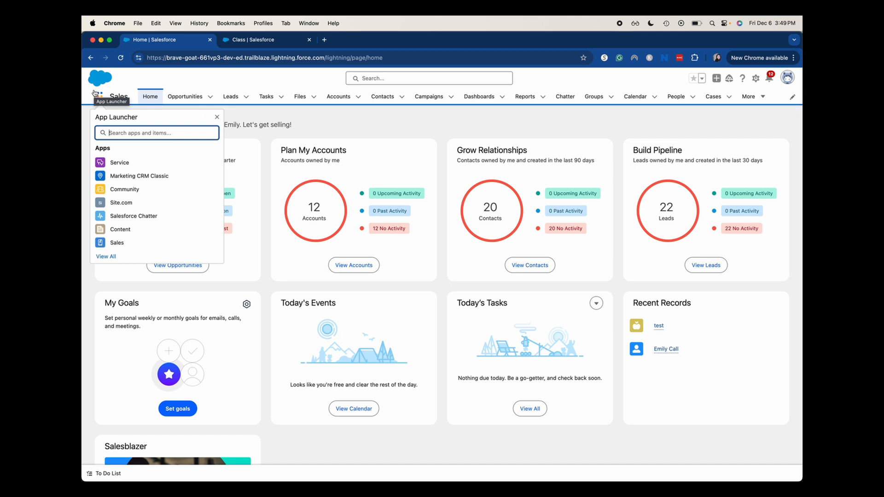
type("ck")
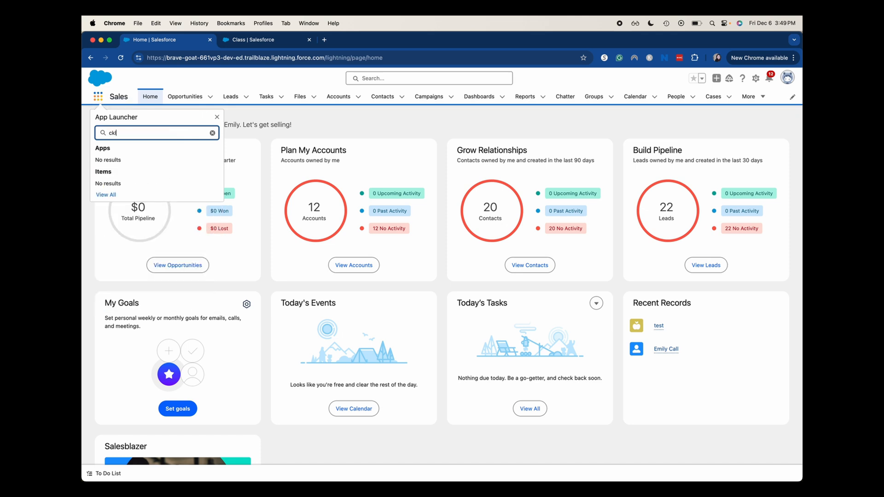
type("class")
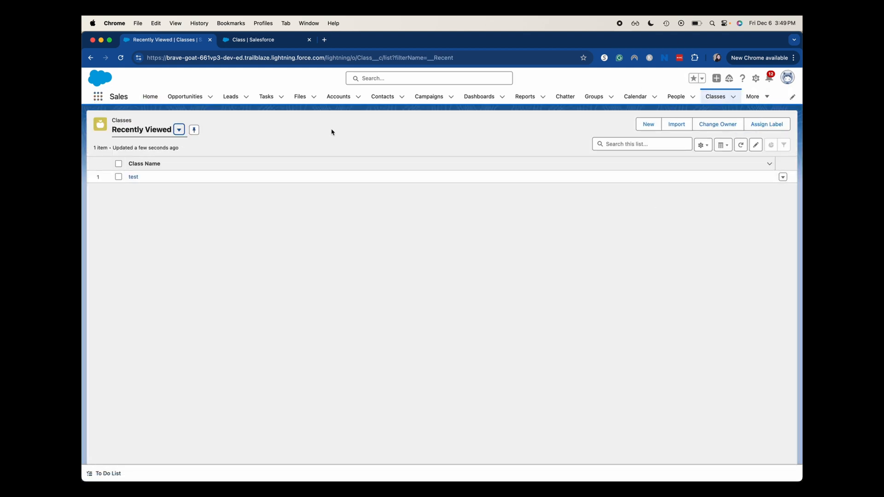
left_click(133, 176)
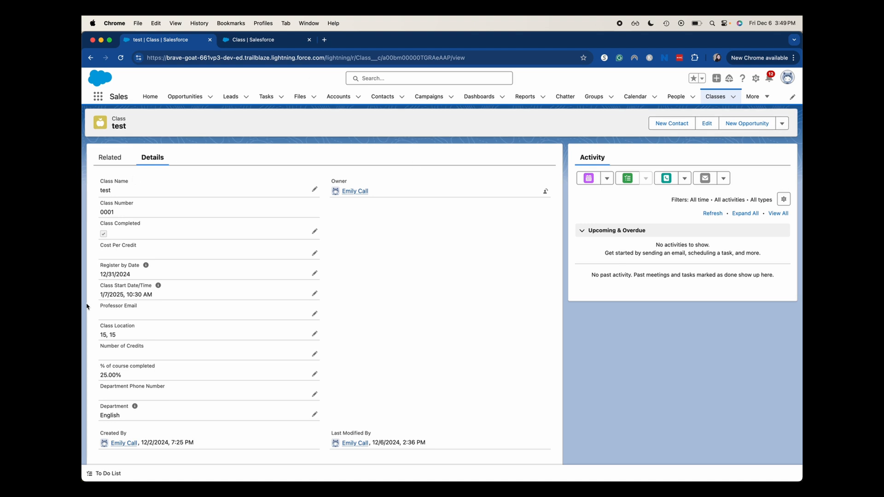
mouse_move(130, 399)
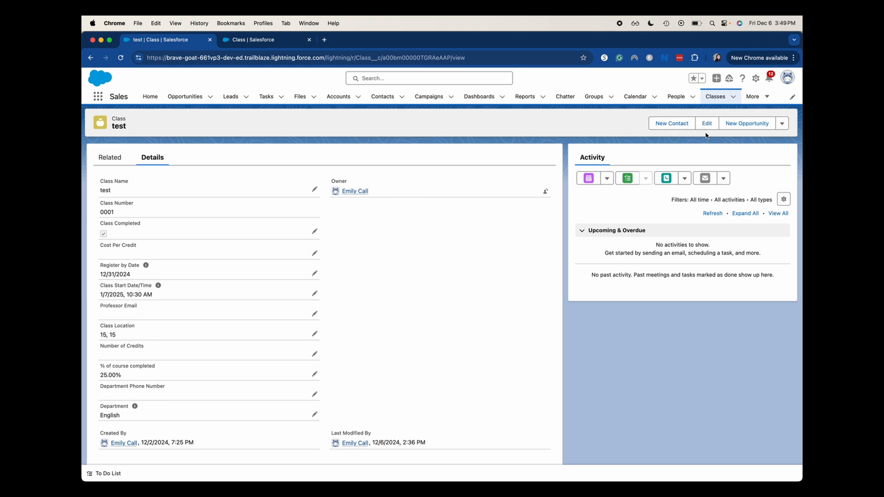
left_click(707, 123)
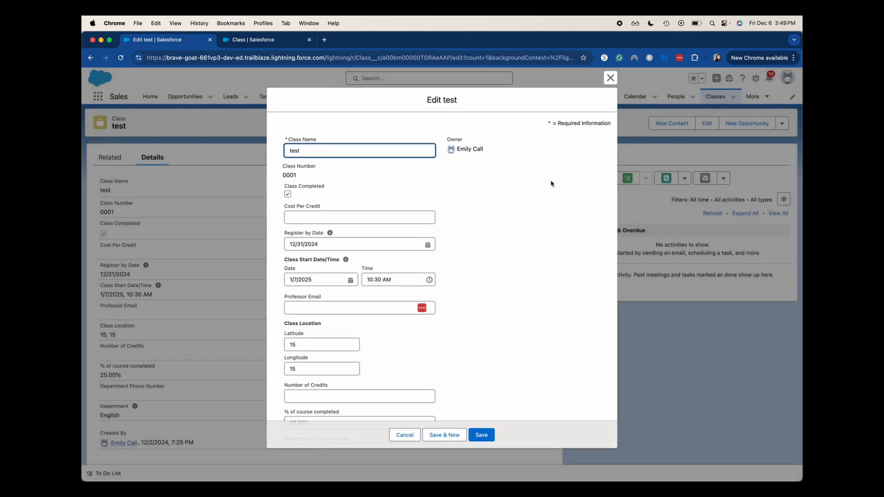
scroll("down", 3)
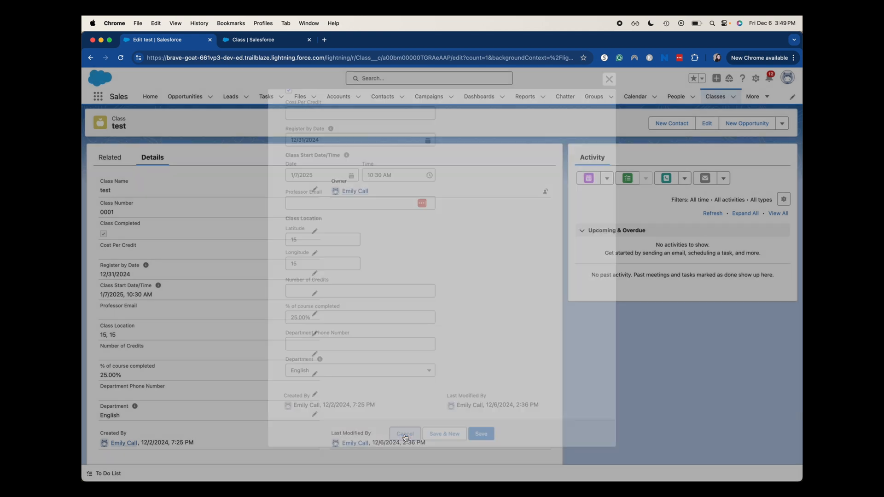
left_click(405, 434)
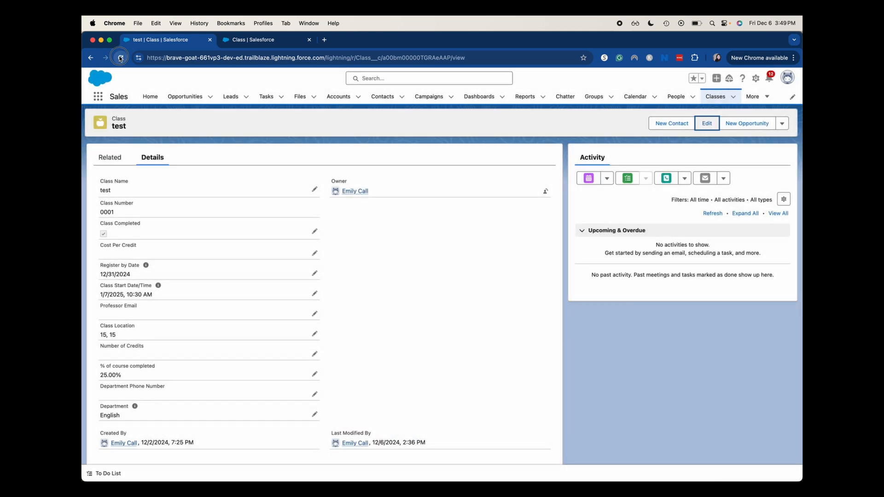
left_click(120, 57)
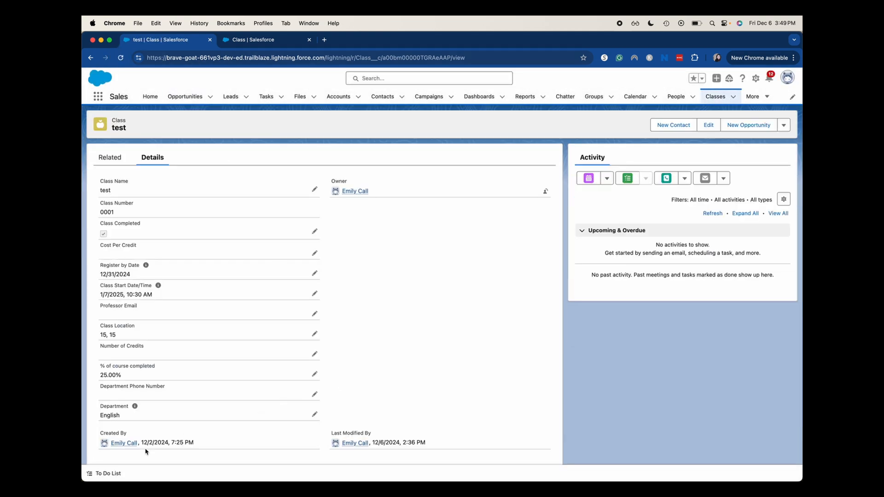
left_click(708, 125)
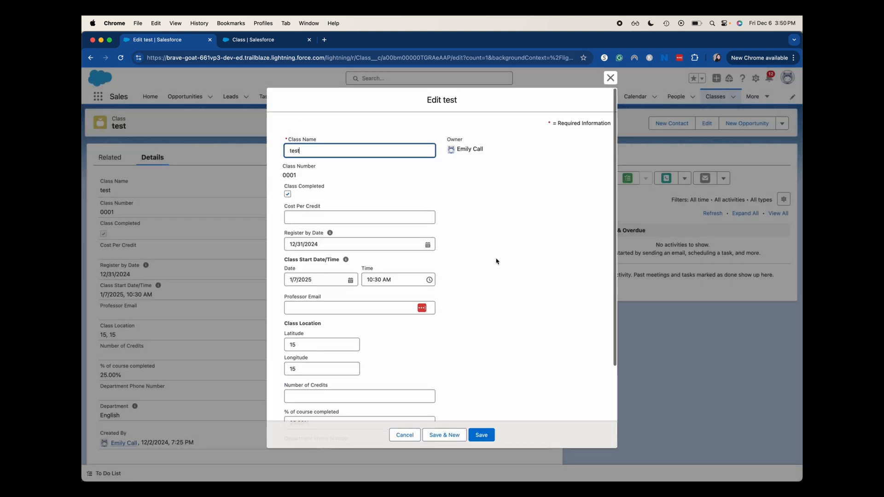
scroll("down", 3)
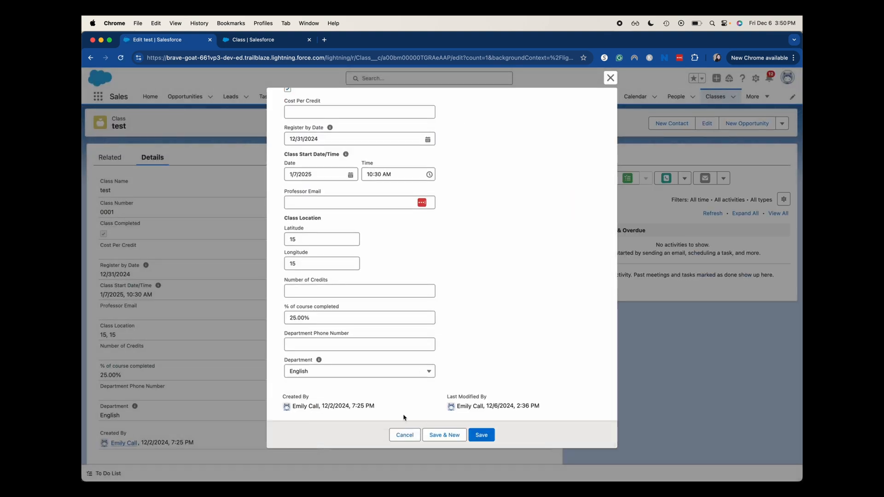
left_click(480, 435)
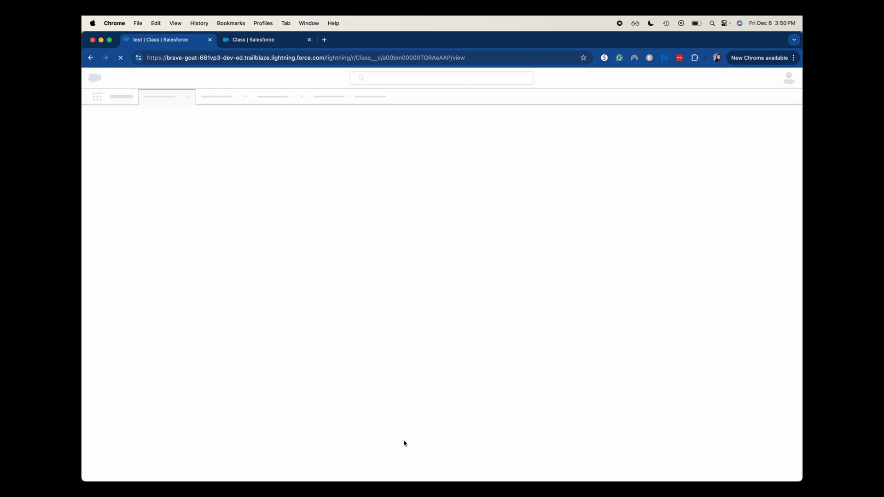
Step: Edit the test record, choose Physical Education and Agriculture as departments, and save
left_click(708, 123)
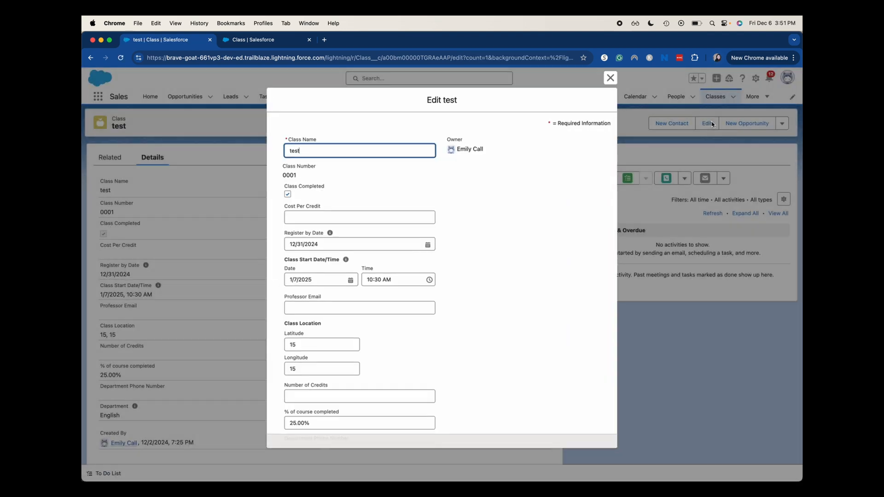
scroll("down", 3)
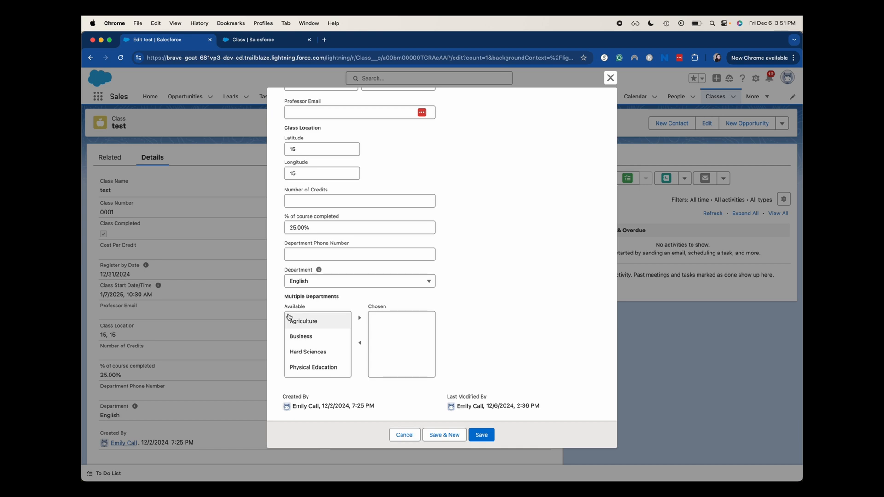
left_click(312, 367)
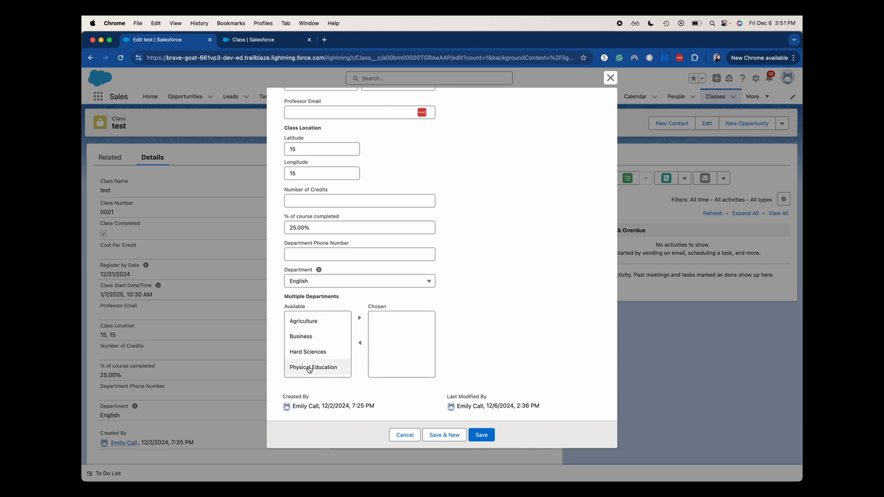
left_click(312, 367)
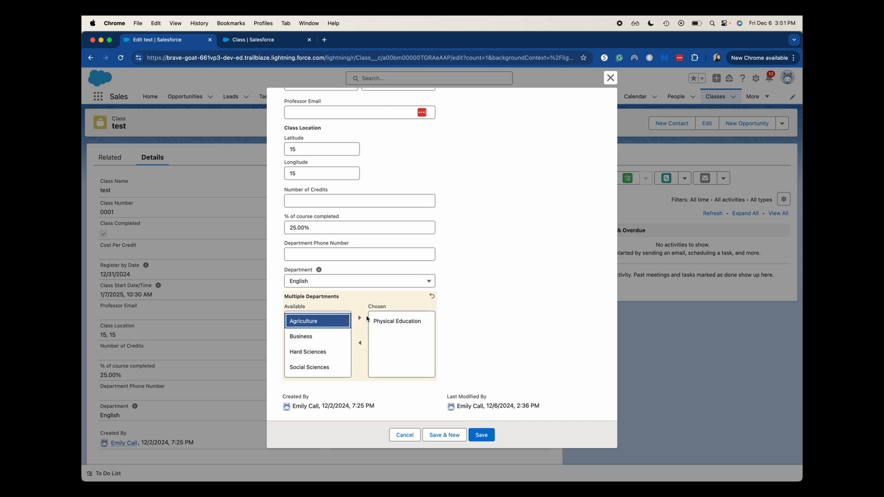
left_click(360, 317)
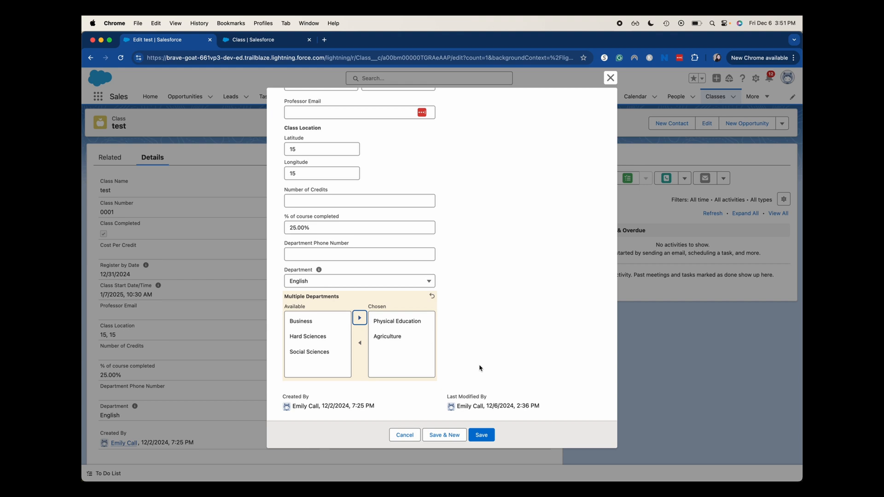
left_click(481, 435)
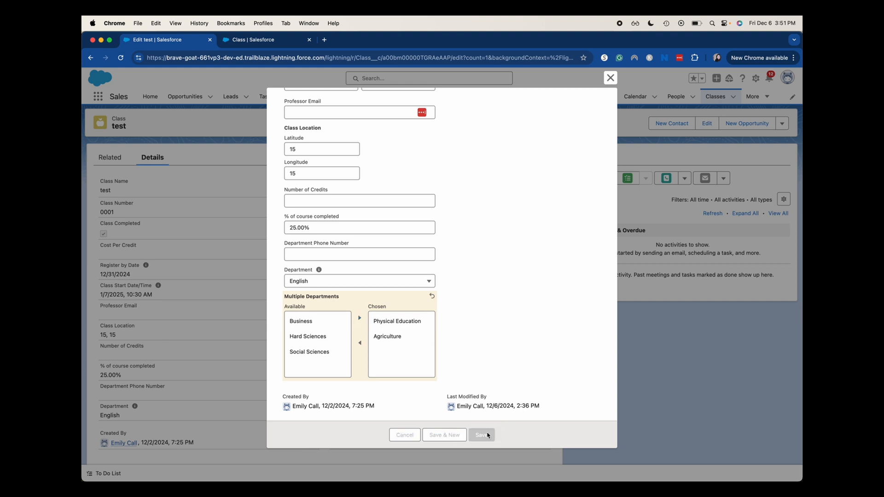
left_click(481, 435)
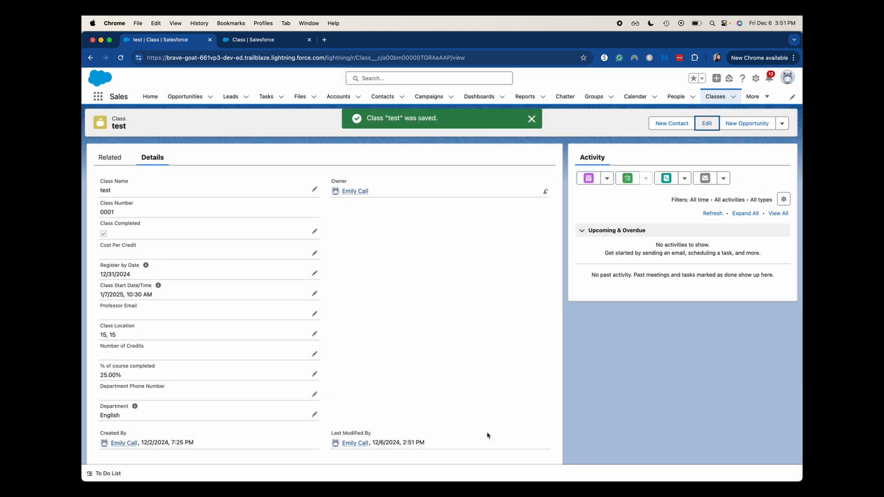